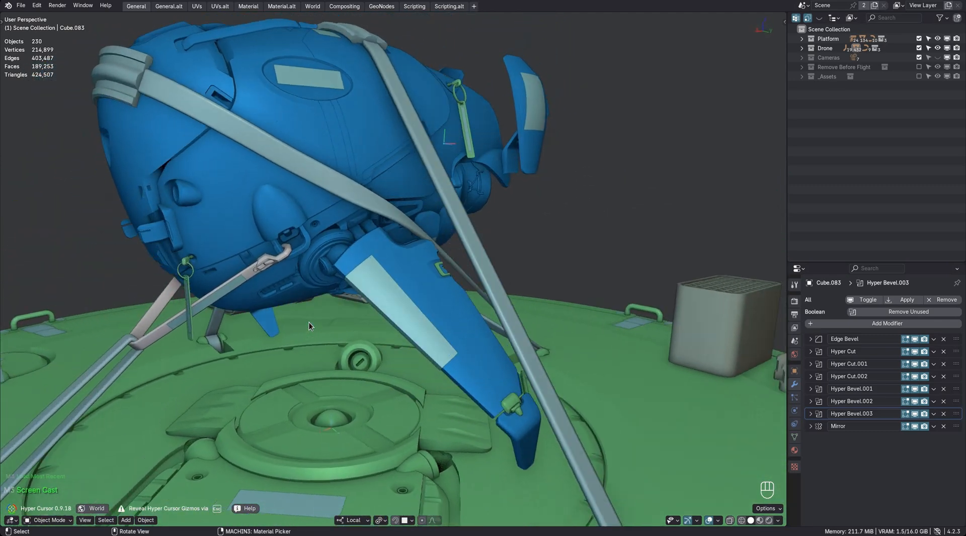
Orbit to the drone's front and zoom out to view the blue body.
{"action": "left_click_drag", "start_coordinate": [310, 326], "coordinate": [293, 278]}
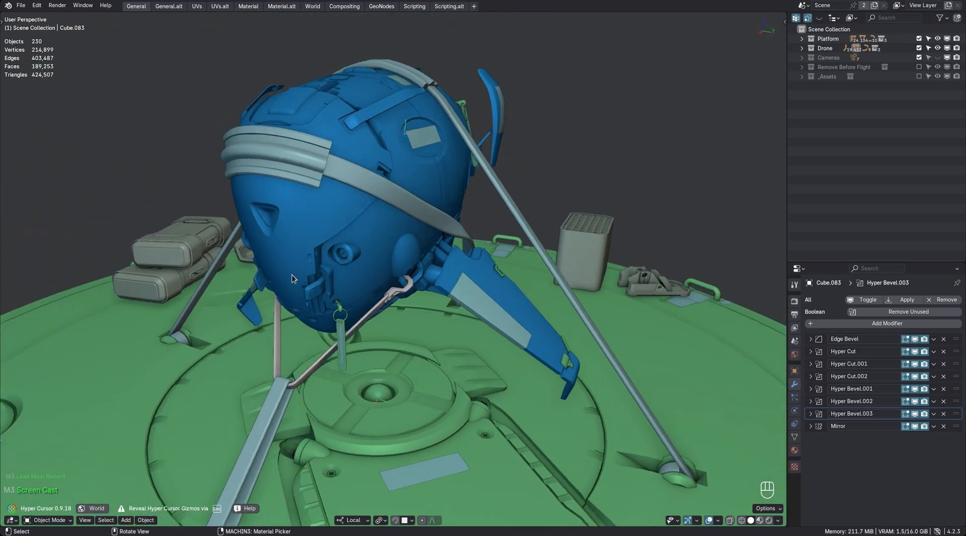
{"action": "scroll", "scroll_direction": "down", "scroll_amount": 3}
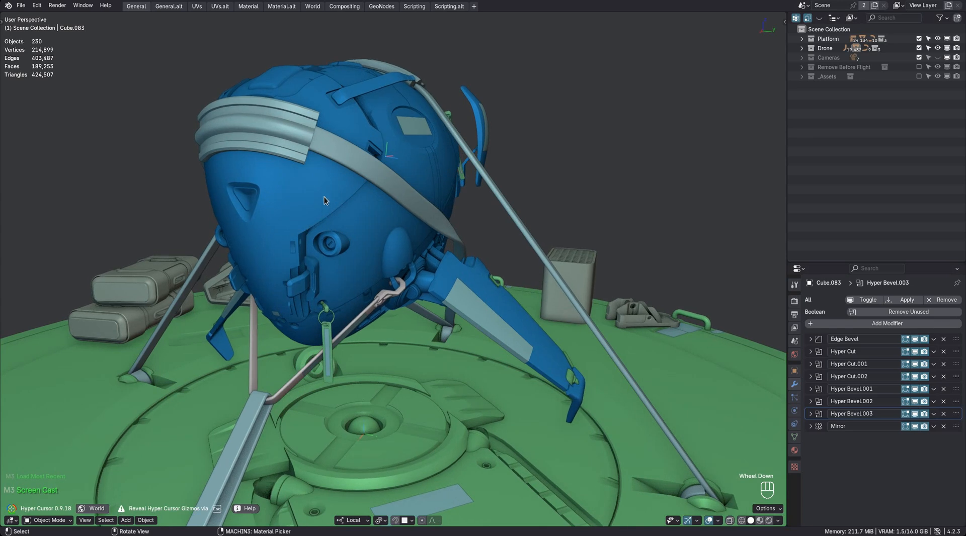
{"action": "mouse_move", "coordinate": [338, 153]}
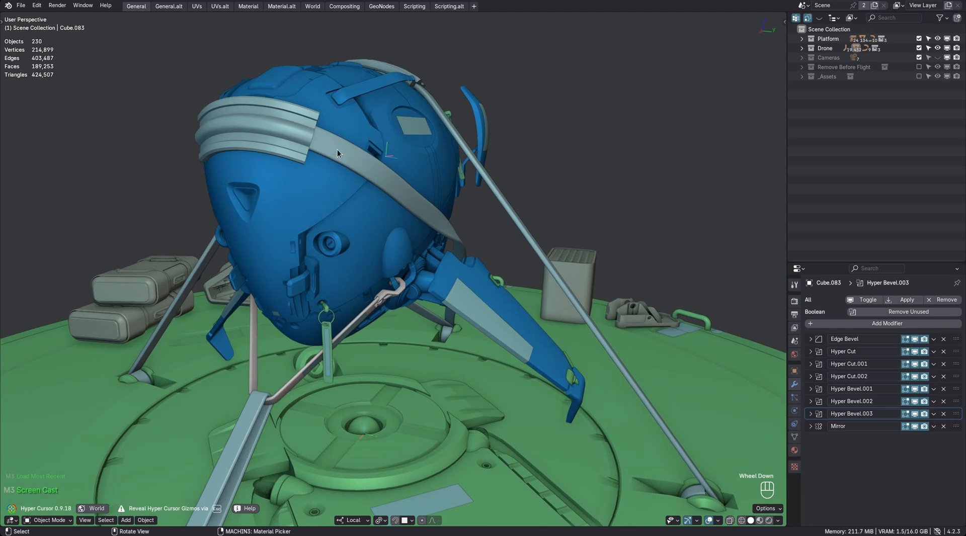
{"action": "mouse_move", "coordinate": [351, 162]}
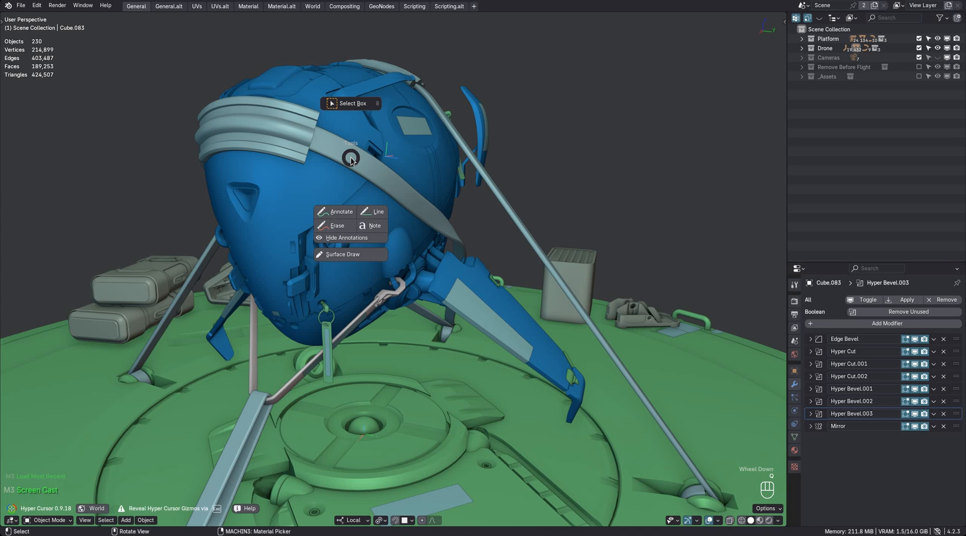
Place a text note on the drone body reading 'this is my note!'.
{"action": "left_click", "coordinate": [374, 226]}
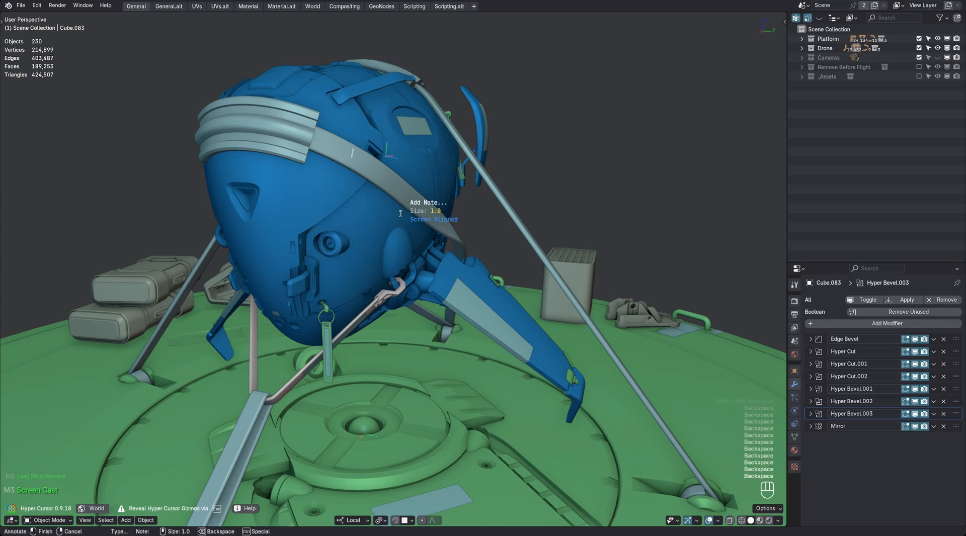
{"action": "type", "text": "this is my"}
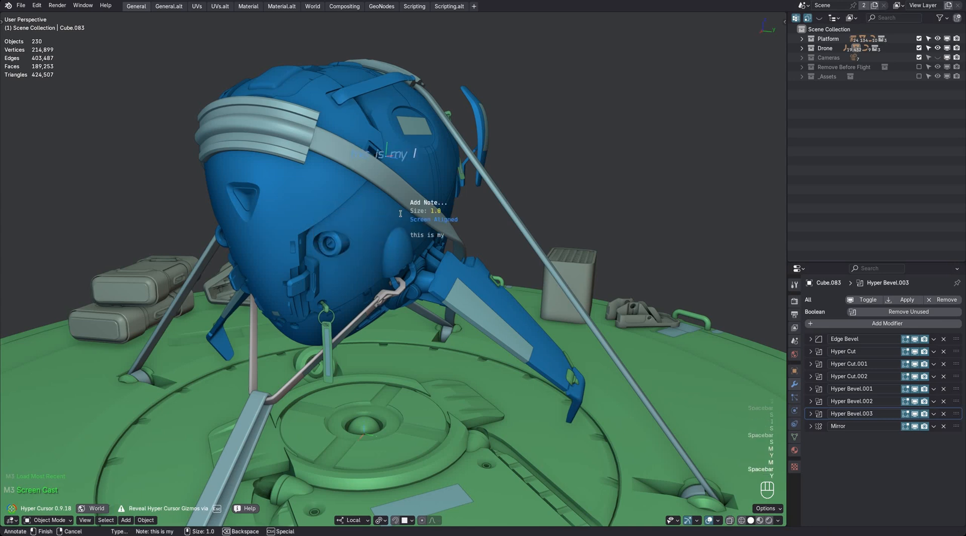
{"action": "type", "text": "note"}
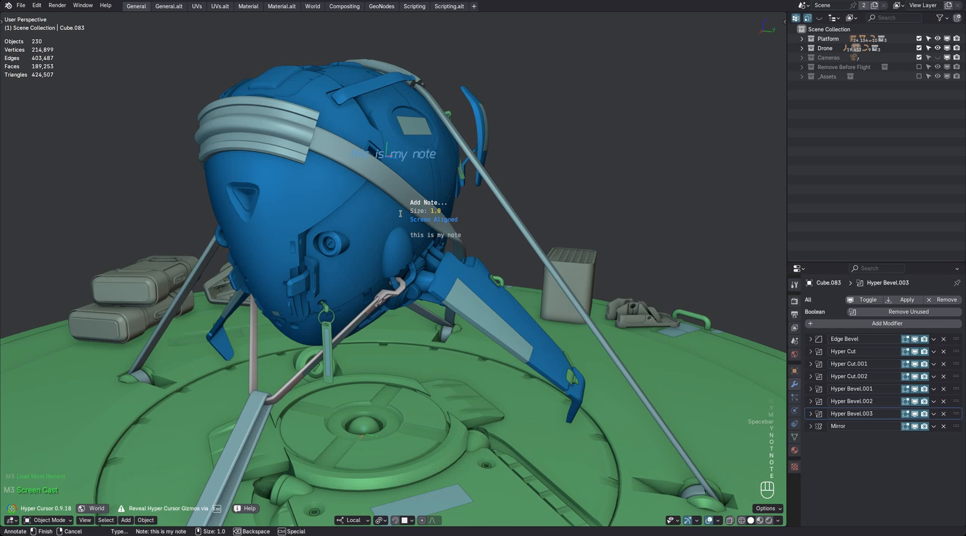
{"action": "type", "text": "!"}
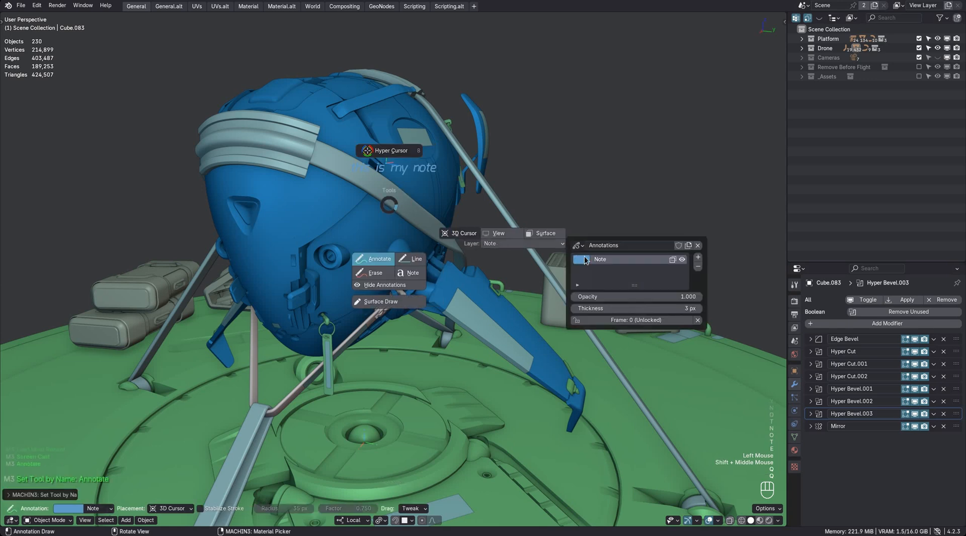
Click the Note layer's colour swatch to change its colour.
{"action": "left_click", "coordinate": [579, 259]}
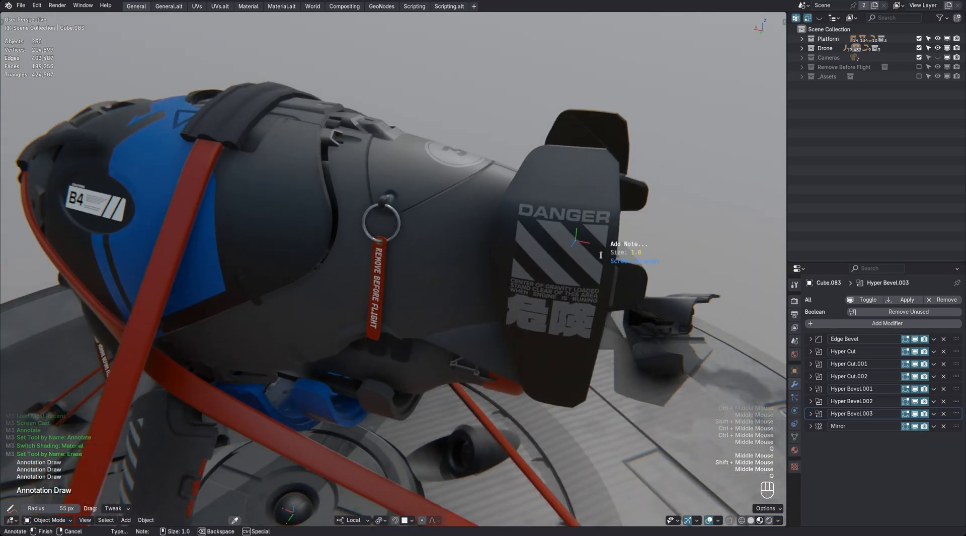
Type 'note at the back' beside the tail fin and finish the note.
{"action": "type", "text": "note a"}
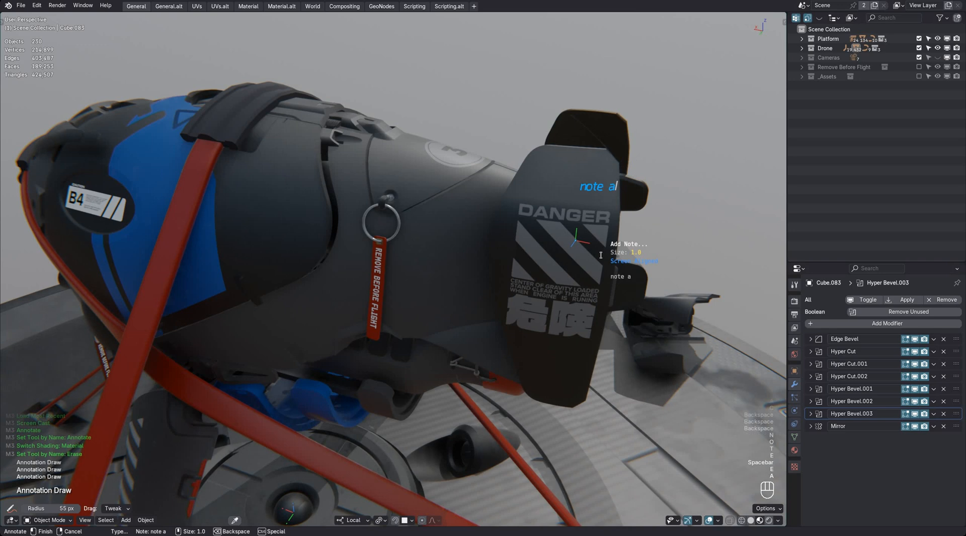
{"action": "type", "text": "t the back"}
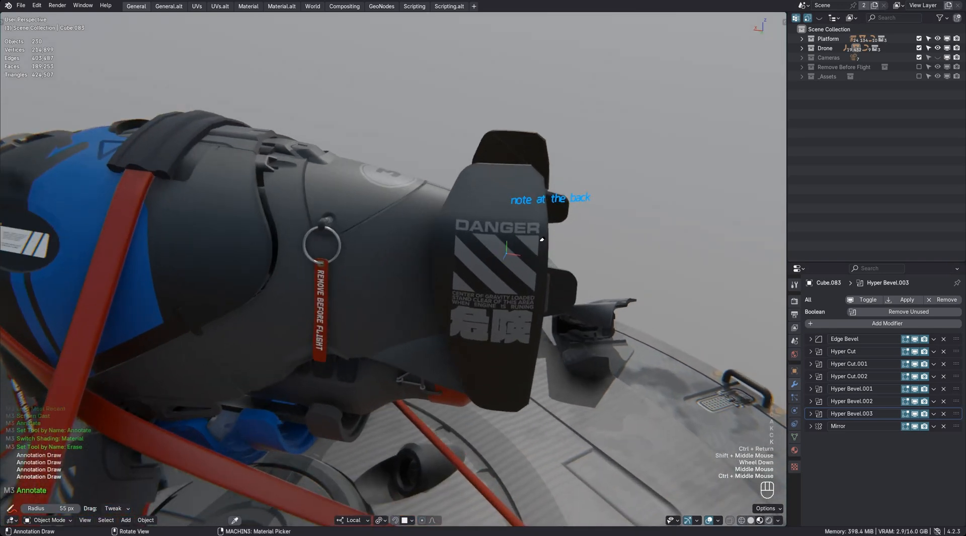
{"action": "key", "text": "z"}
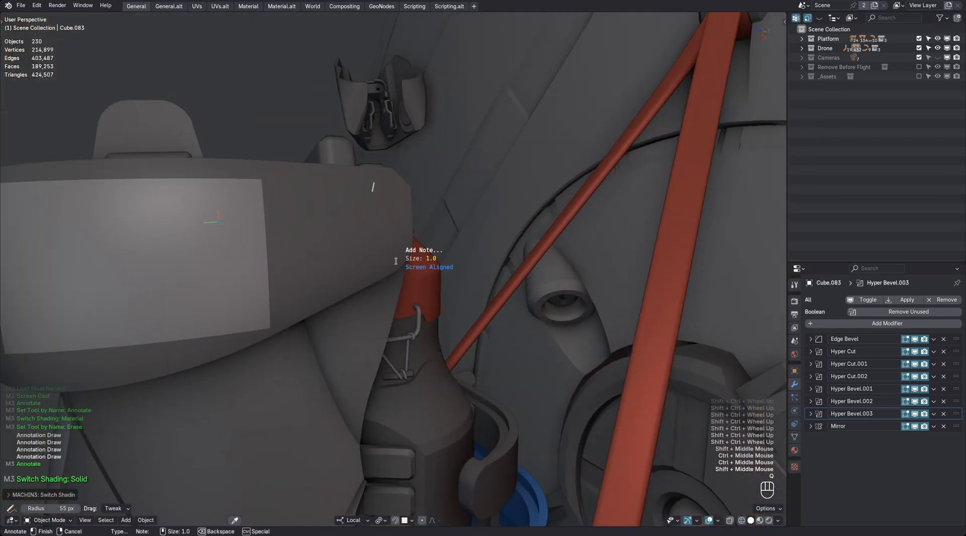
Add a 'vertical not…' note, orbit to the red straps, and type a 'cursor note'.
{"action": "type", "text": "vertical not"}
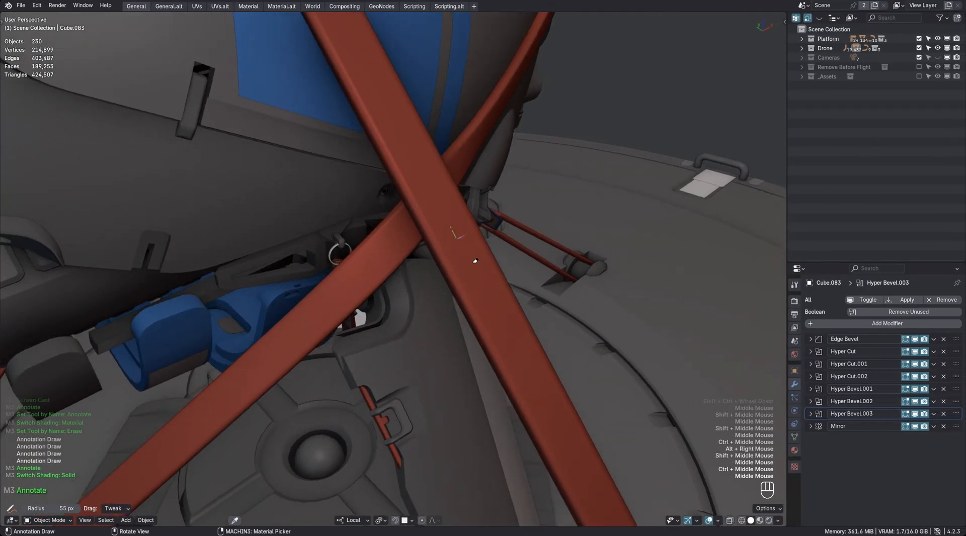
{"action": "left_click_drag", "start_coordinate": [475, 261], "coordinate": [437, 248]}
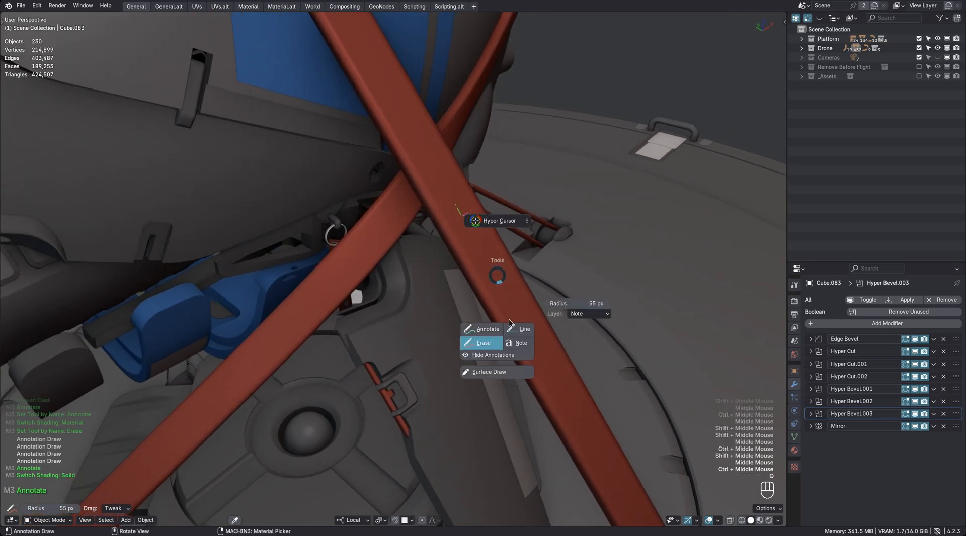
{"action": "left_click", "coordinate": [521, 343]}
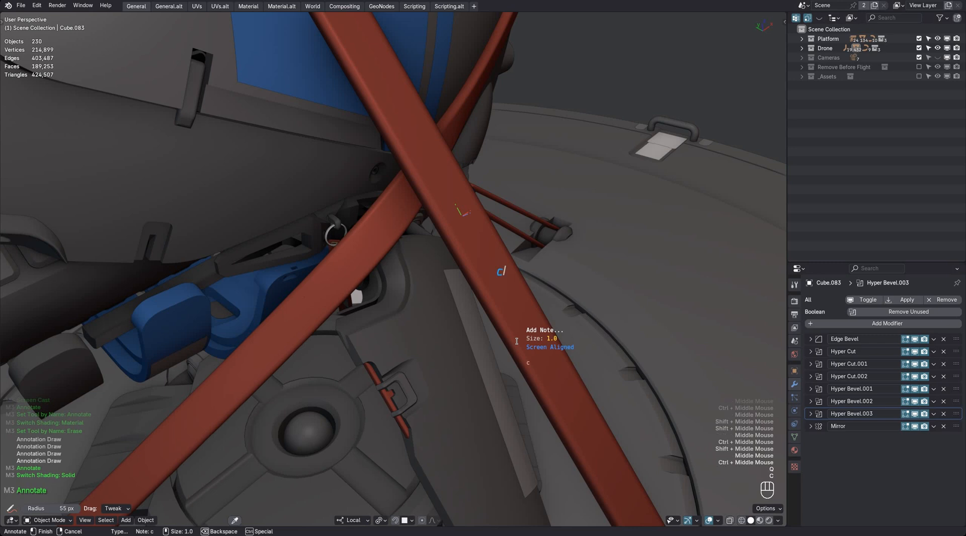
{"action": "type", "text": "ursor note"}
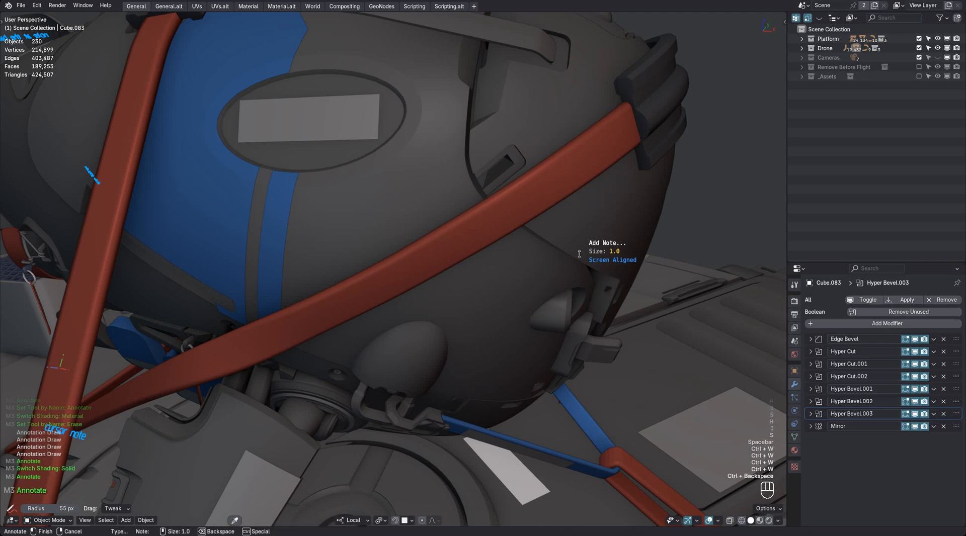
Type strap notes 'again, very easy…', 'its now much smaller' and 'tiny note', shrinking each with the wheel.
{"action": "type", "text": "again, very easy just type"}
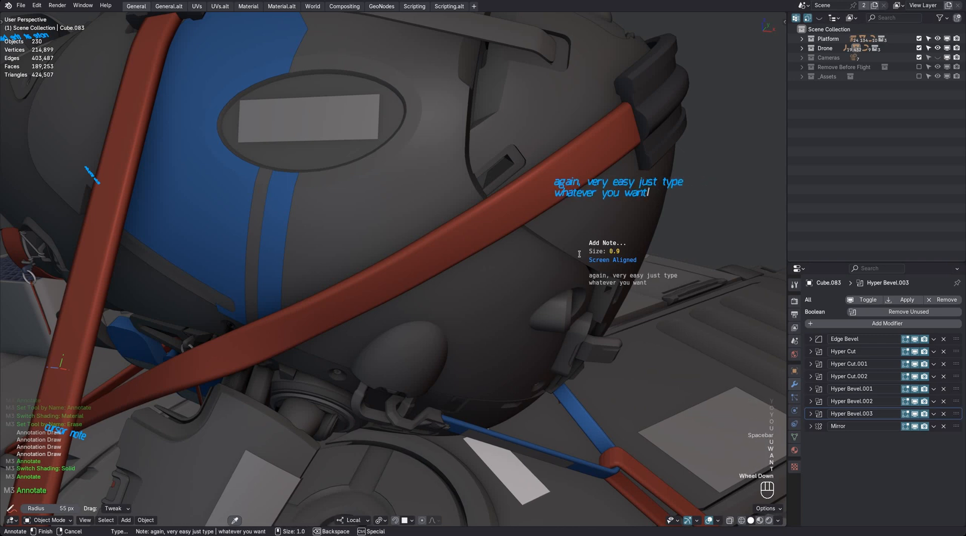
{"action": "scroll", "scroll_direction": "down", "scroll_amount": 3}
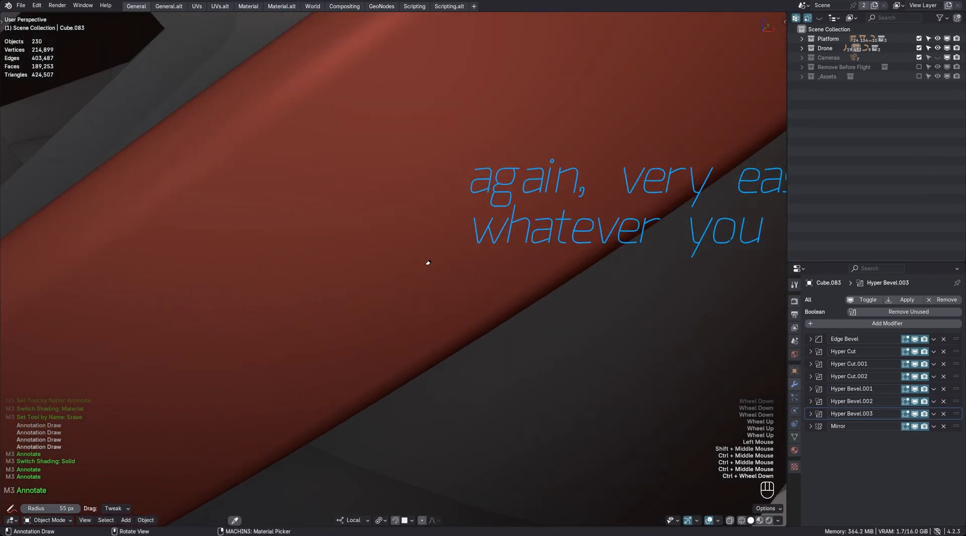
{"action": "type", "text": "its now much smaller"}
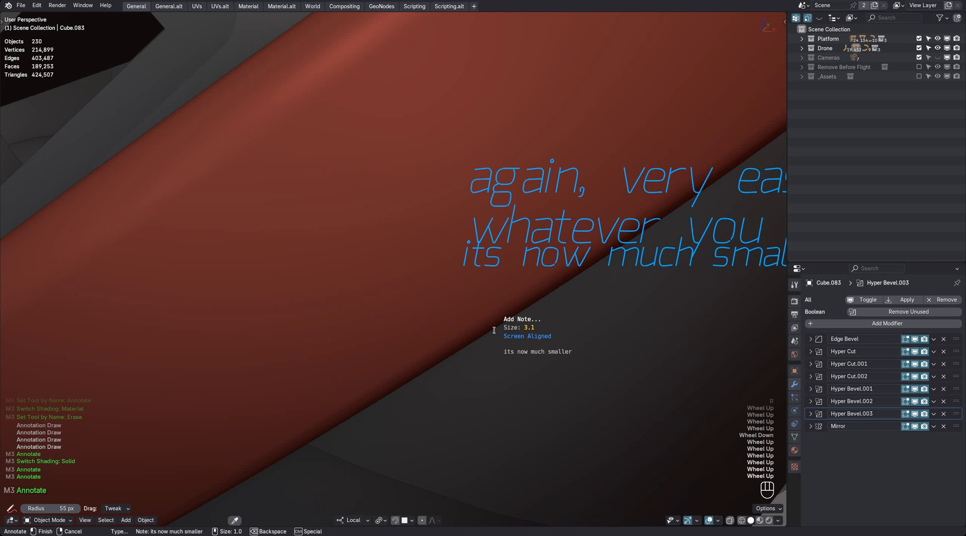
{"action": "scroll", "scroll_direction": "down", "scroll_amount": 3}
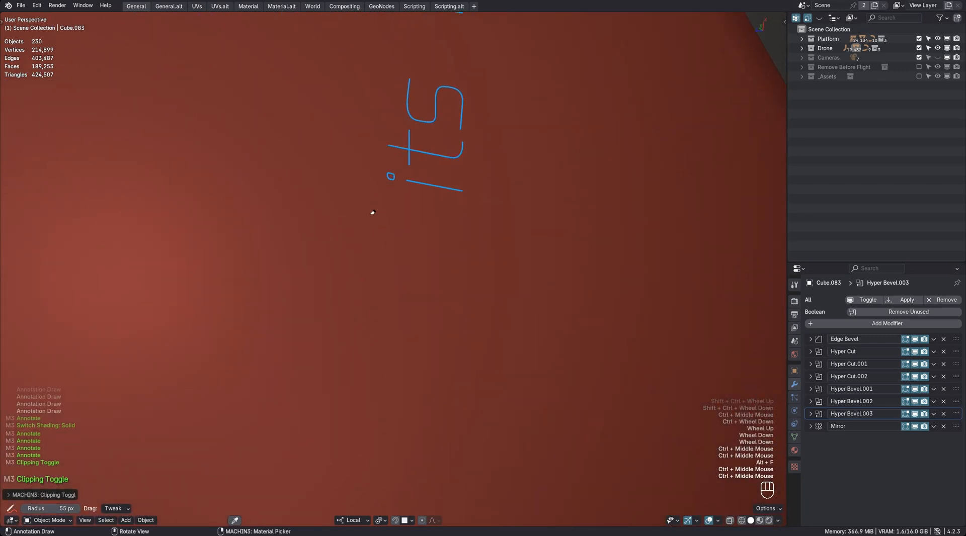
{"action": "type", "text": "tiny"}
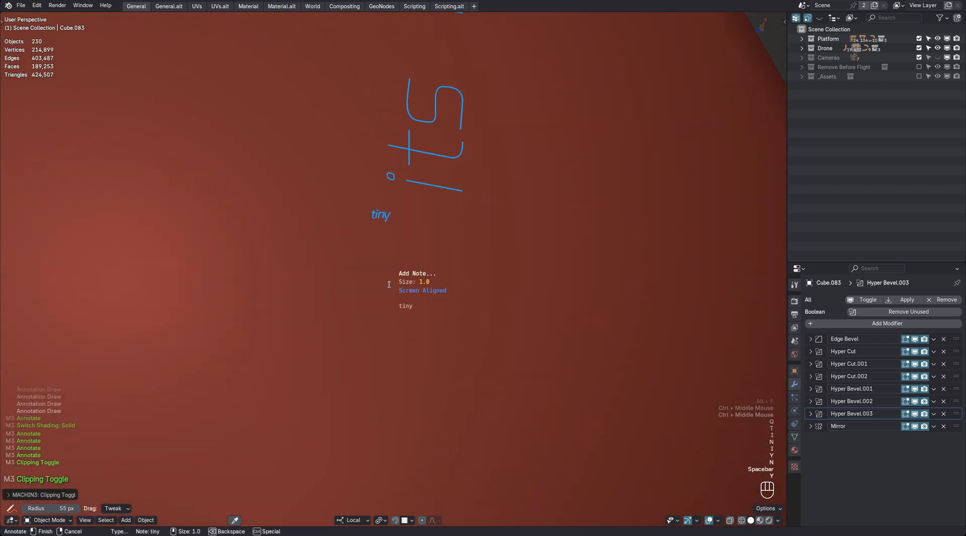
{"action": "type", "text": "note"}
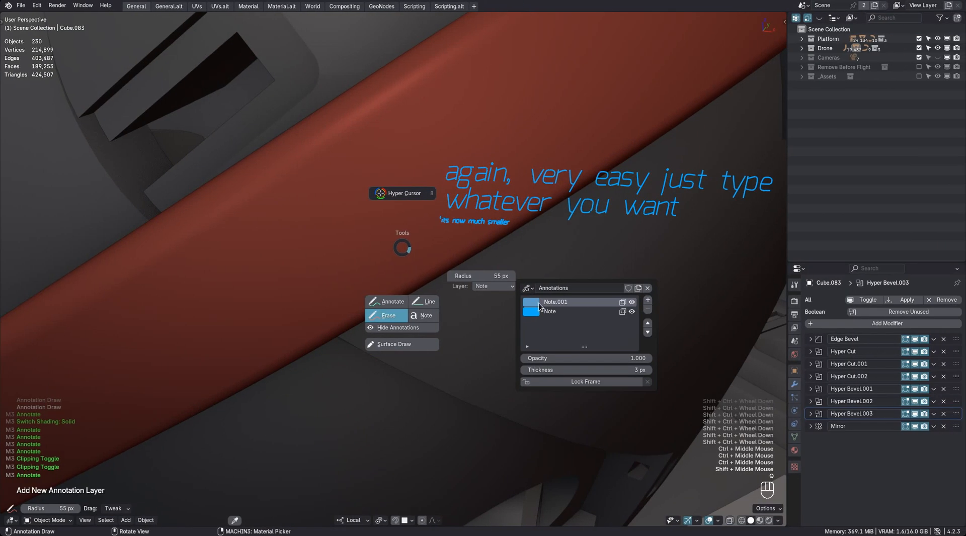
Set the Note.001 layer colour and type an orange 'this is an…' note.
{"action": "left_click", "coordinate": [530, 302]}
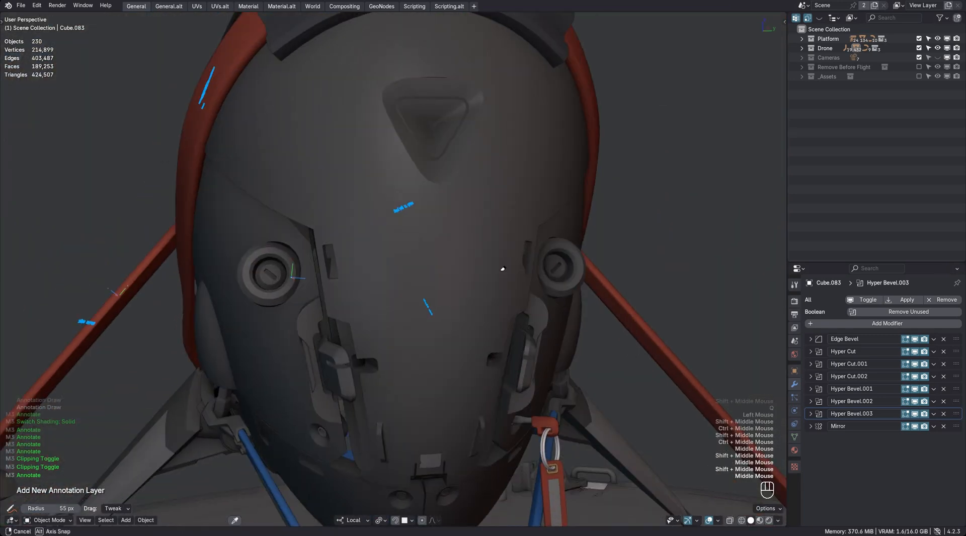
{"action": "type", "text": "this is an"}
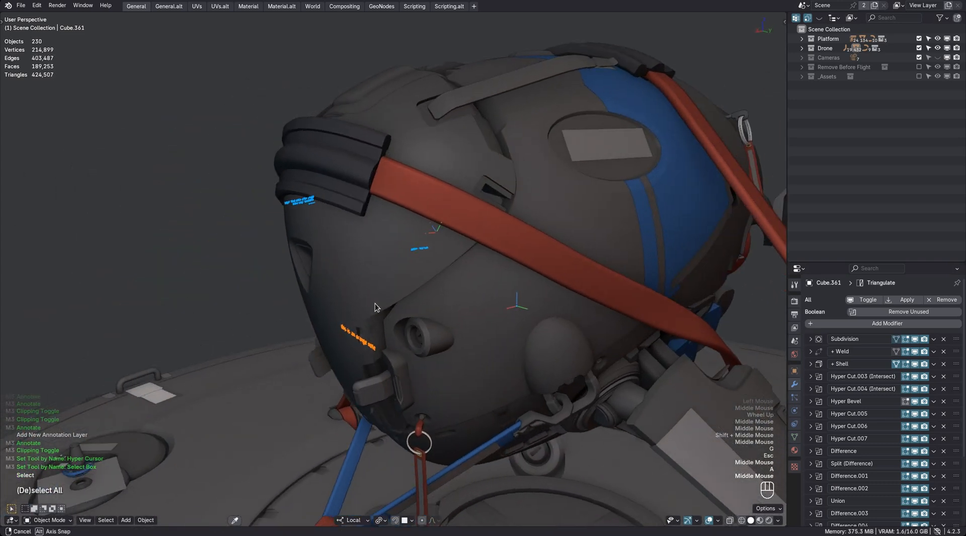
Orbit and zoom around the drone to review the blue and orange notes.
{"action": "left_click_drag", "start_coordinate": [376, 308], "coordinate": [571, 305]}
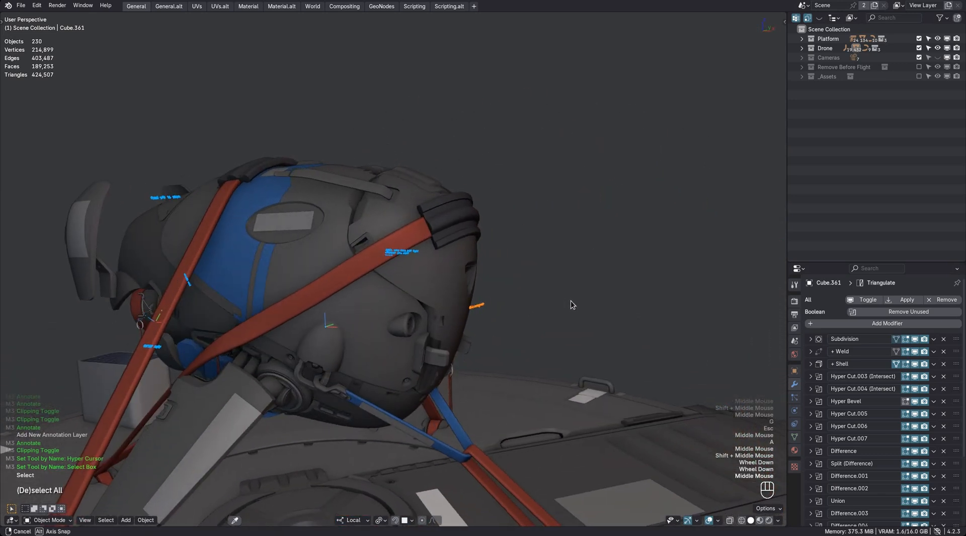
{"action": "left_click_drag", "start_coordinate": [573, 305], "coordinate": [407, 271]}
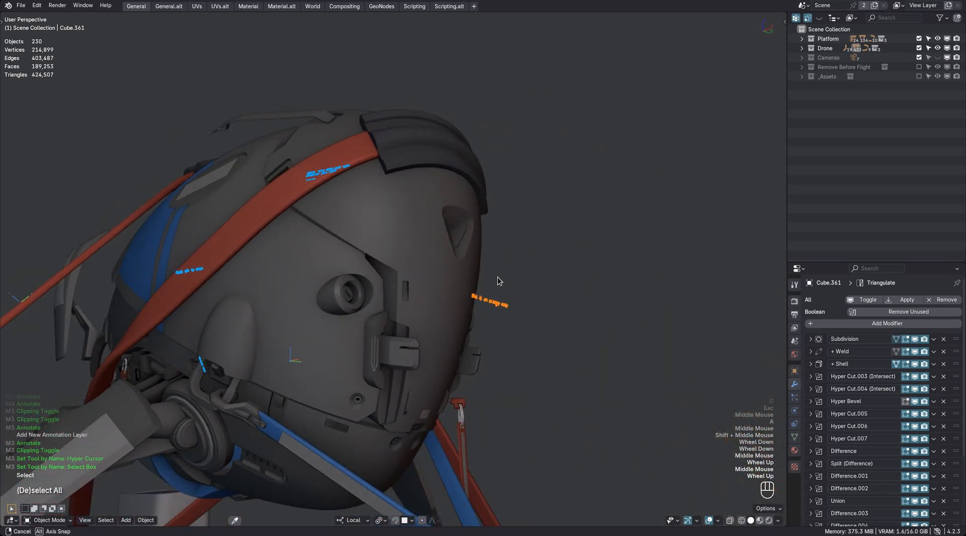
{"action": "left_click_drag", "start_coordinate": [499, 282], "coordinate": [518, 308]}
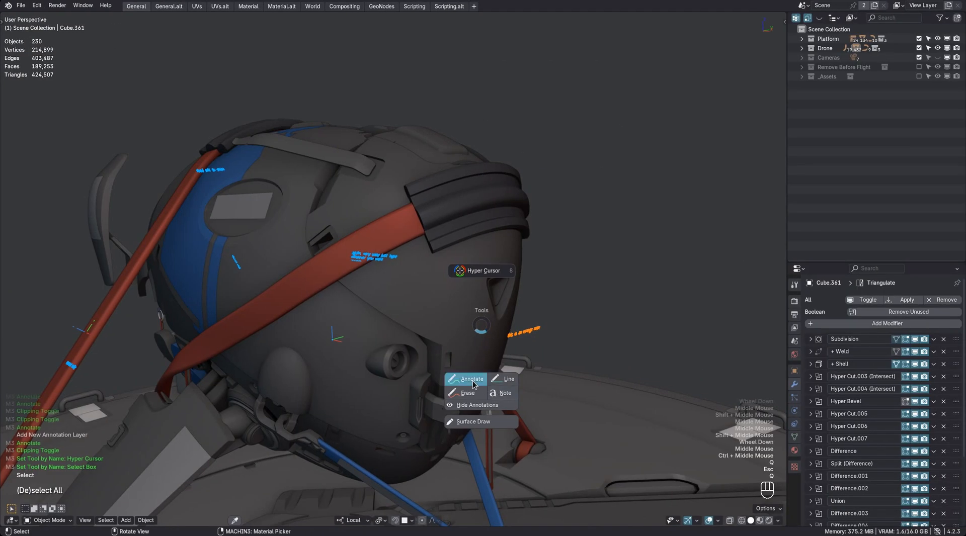
Type more orange notes on the drone body and start another note.
{"action": "left_click", "coordinate": [472, 379]}
{"action": "type", "text": "new"}
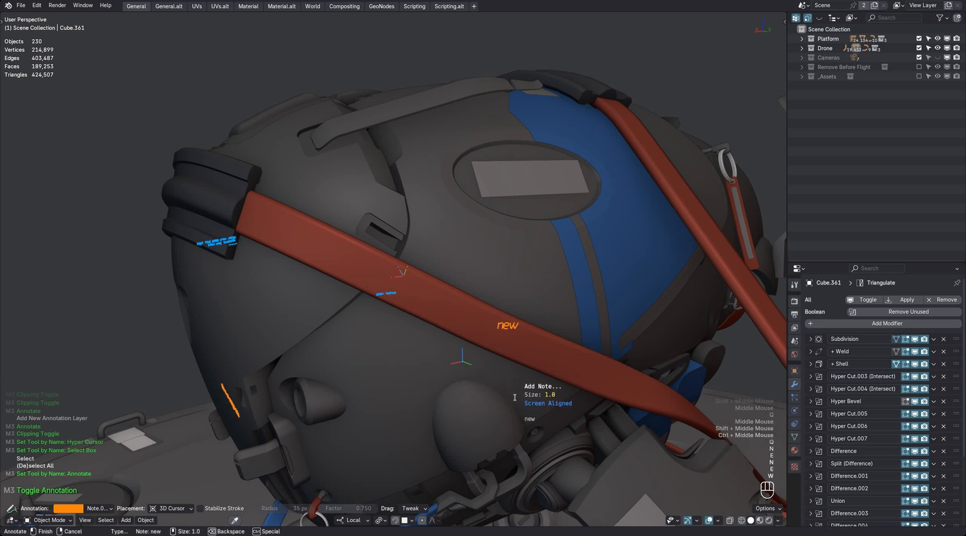
{"action": "type", "text": "no"}
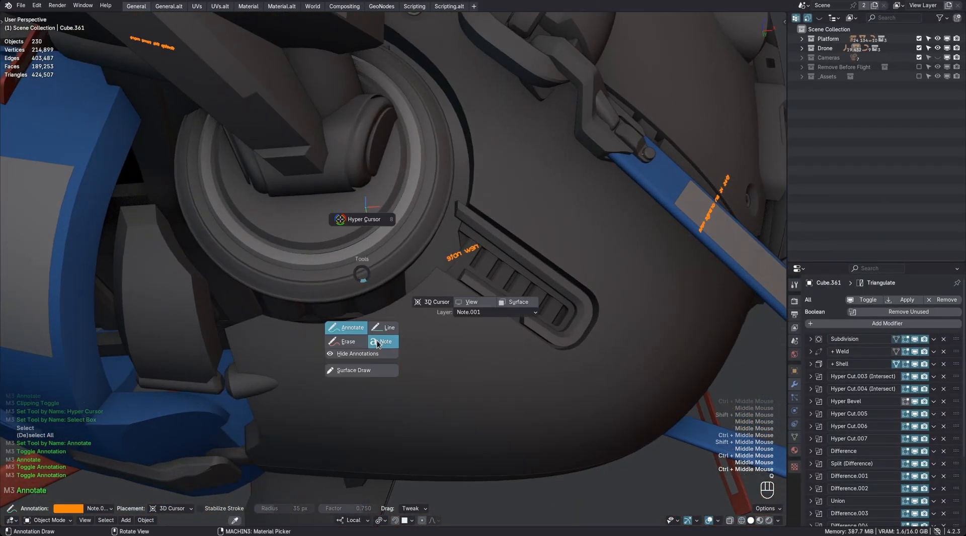
{"action": "left_click", "coordinate": [385, 342]}
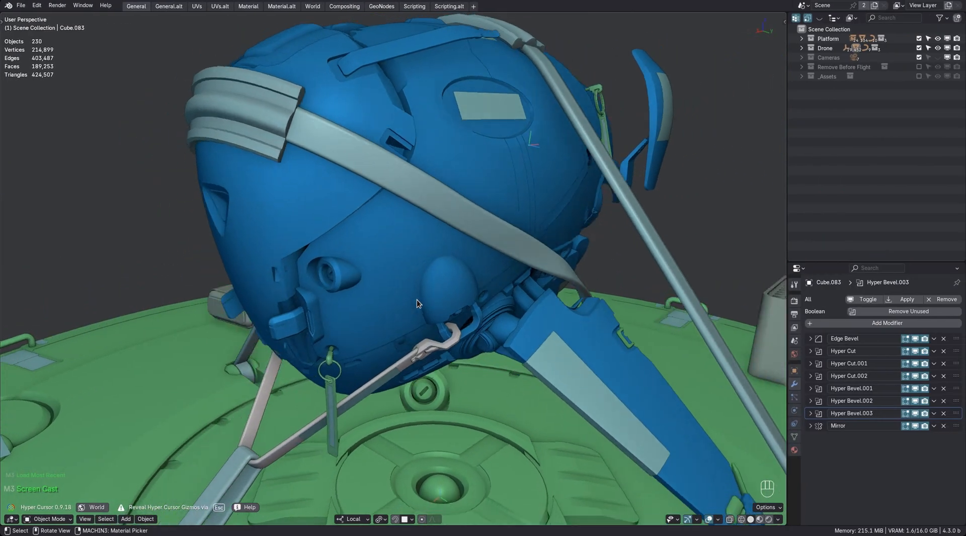
Face the drone's front and type 'just start typing out your note'.
{"action": "left_click_drag", "start_coordinate": [418, 304], "coordinate": [475, 251]}
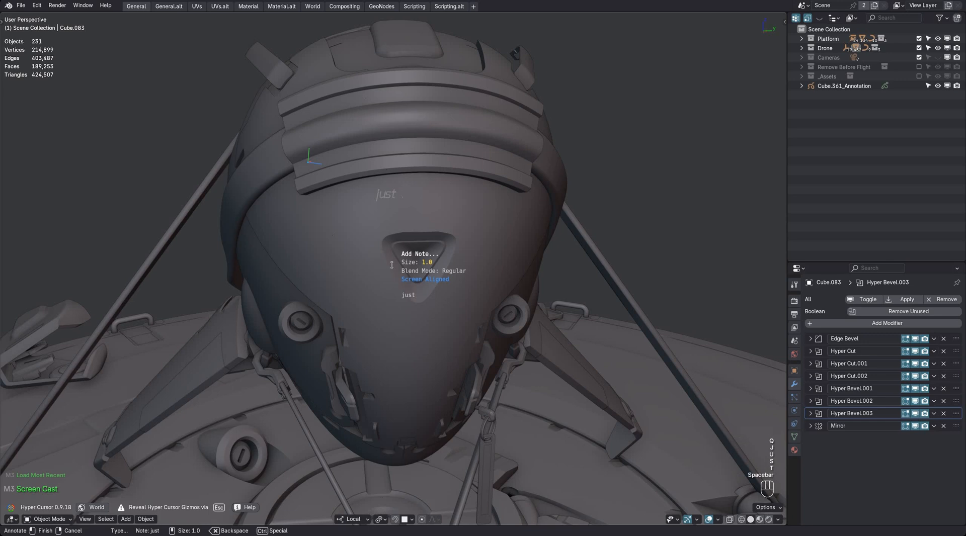
{"action": "type", "text": "start typging out your"}
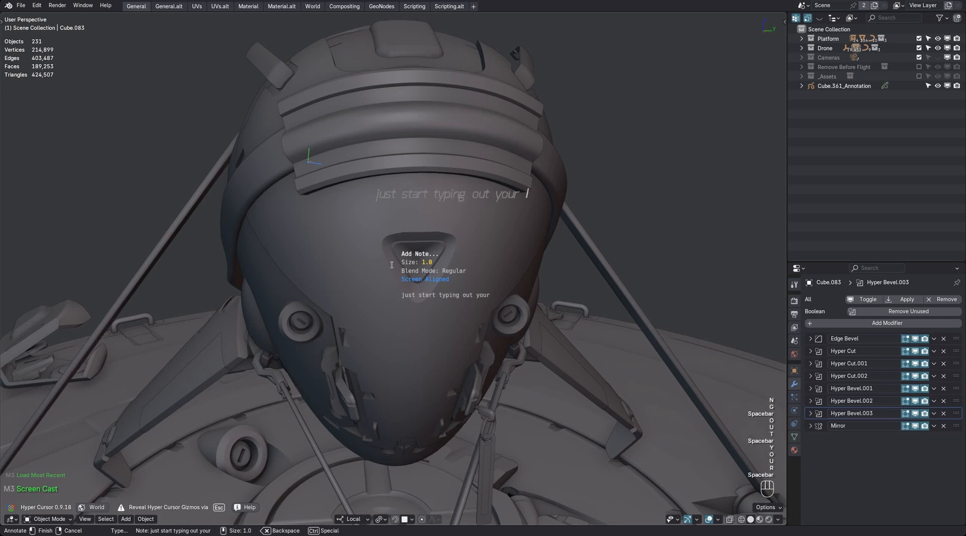
{"action": "type", "text": "note"}
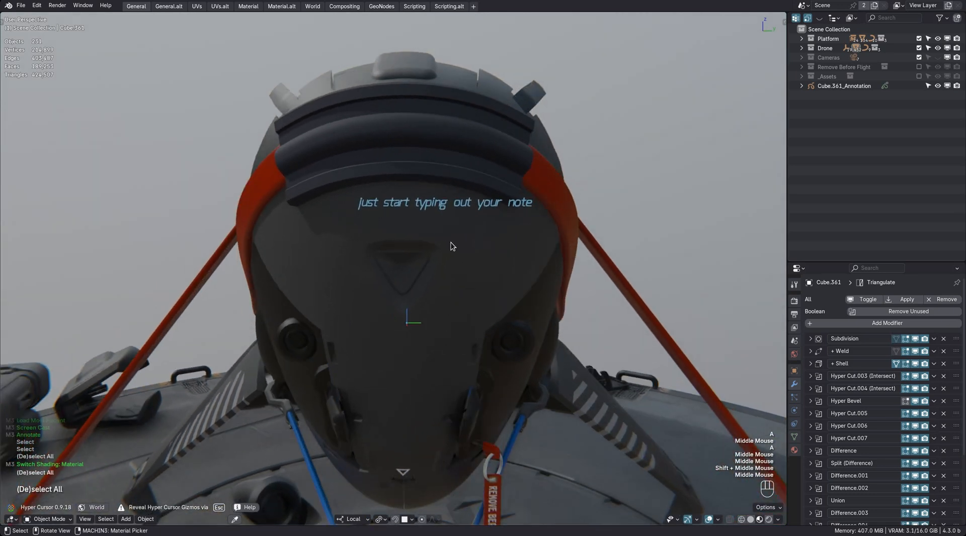
Orbit around the drone's nose toward the Cube.361_Annotation note.
{"action": "left_click_drag", "start_coordinate": [453, 246], "coordinate": [437, 244]}
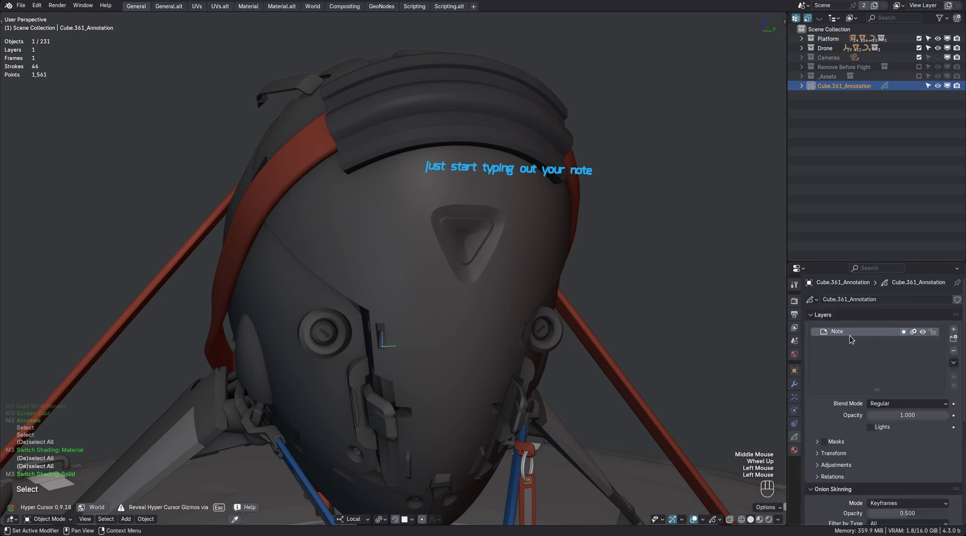
Scroll down the layer properties and edit the Note layer's colour.
{"action": "scroll", "scroll_direction": "down", "scroll_amount": 3}
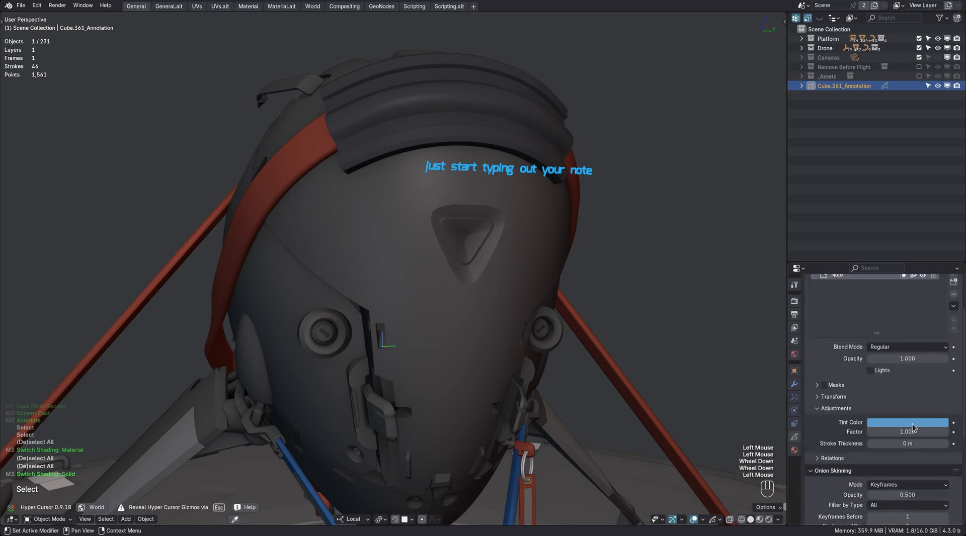
{"action": "scroll", "scroll_direction": "down", "scroll_amount": 3}
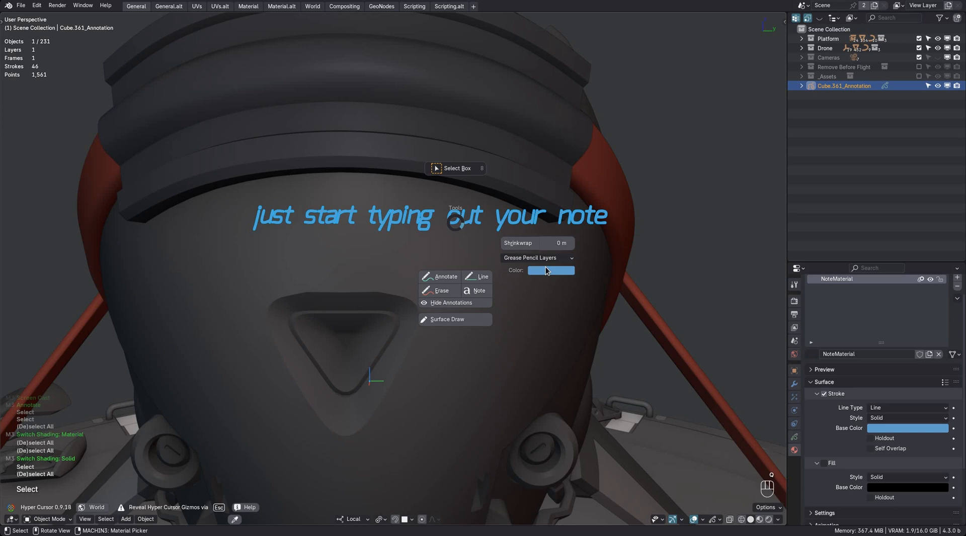
{"action": "left_click", "coordinate": [551, 271]}
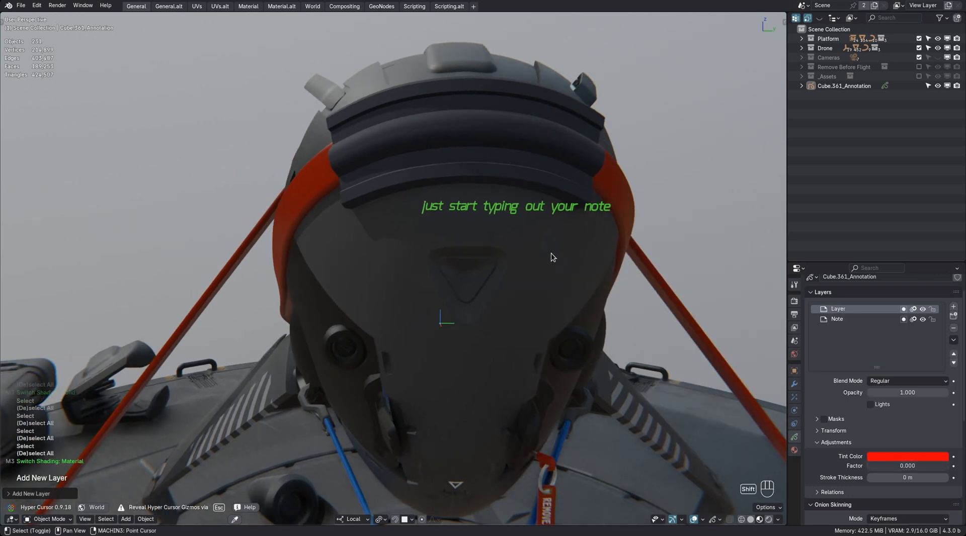
Type the note text 'this should be a red note'.
{"action": "type", "text": "this"}
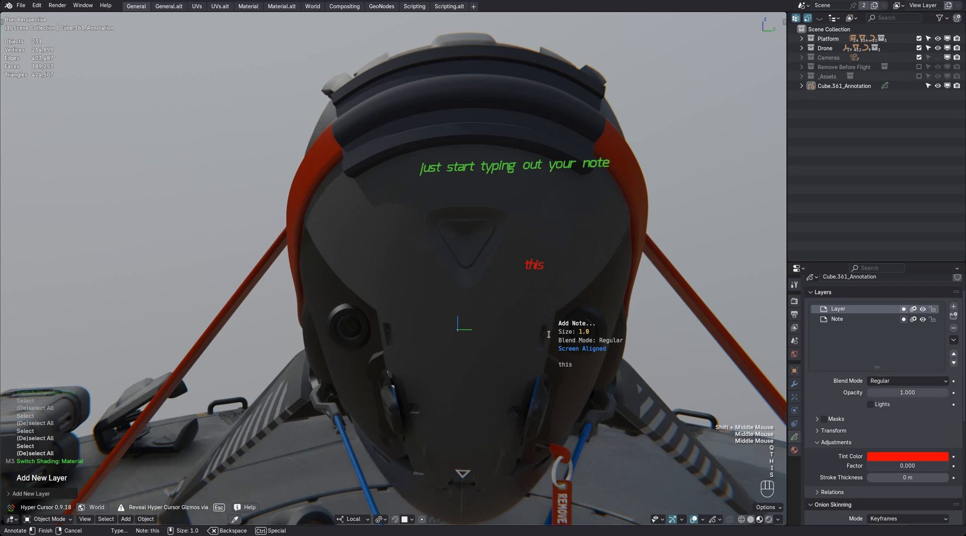
{"action": "type", "text": "should be a red note"}
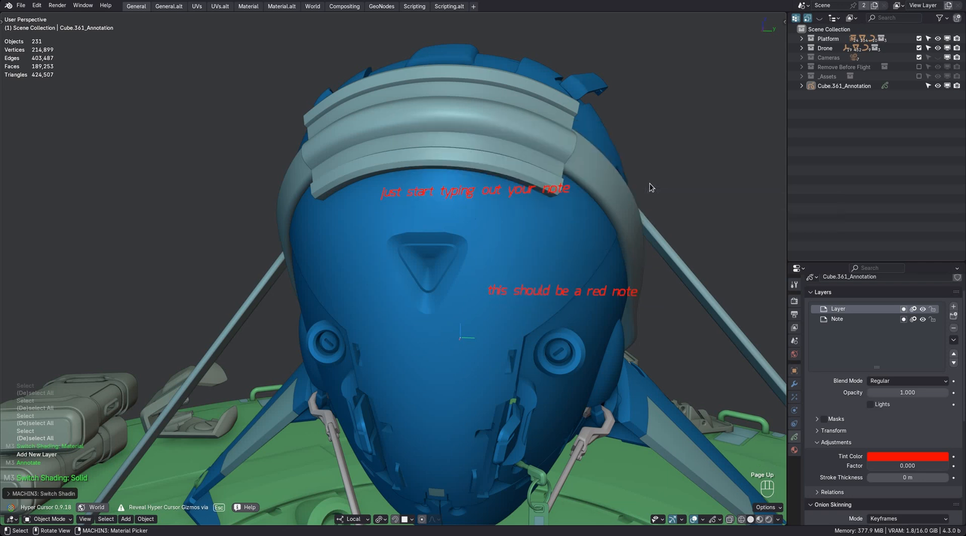
{"action": "mouse_move", "coordinate": [583, 251]}
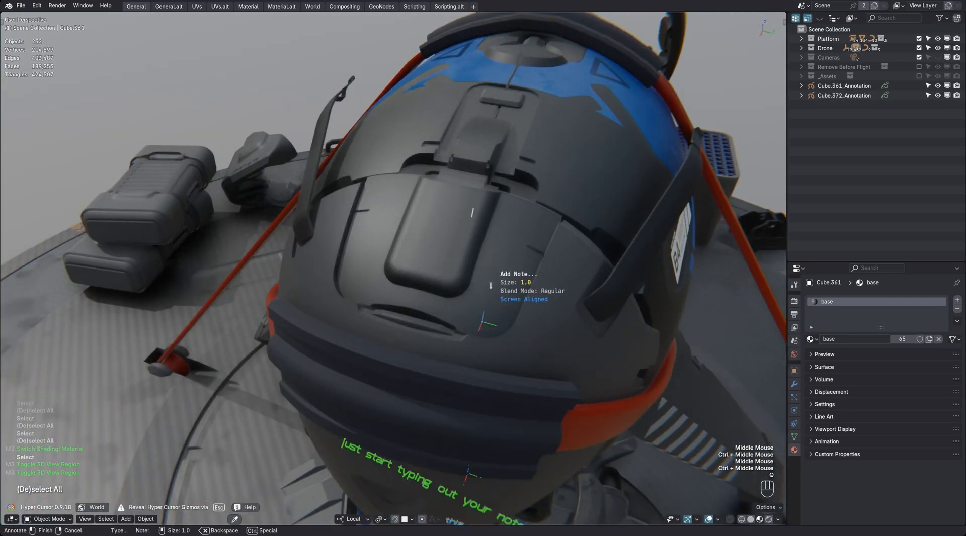
Type 'second note', orbit over all notes, and select the first note object.
{"action": "type", "text": "second note"}
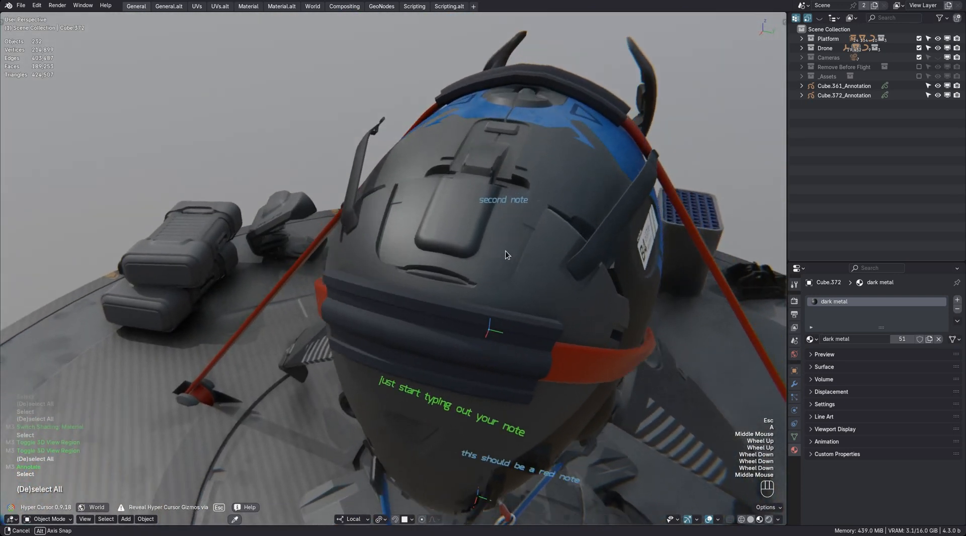
{"action": "left_click_drag", "start_coordinate": [505, 256], "coordinate": [524, 247]}
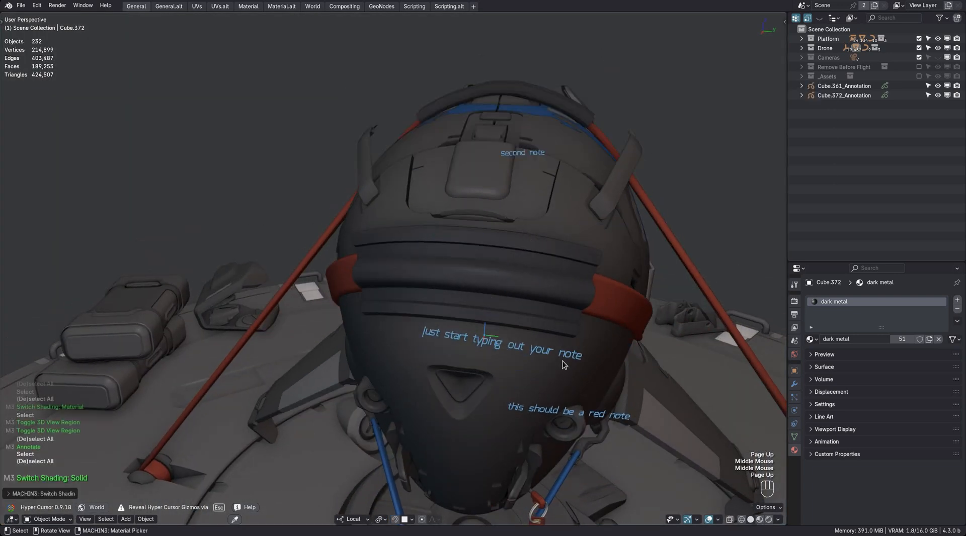
{"action": "left_click", "coordinate": [843, 86]}
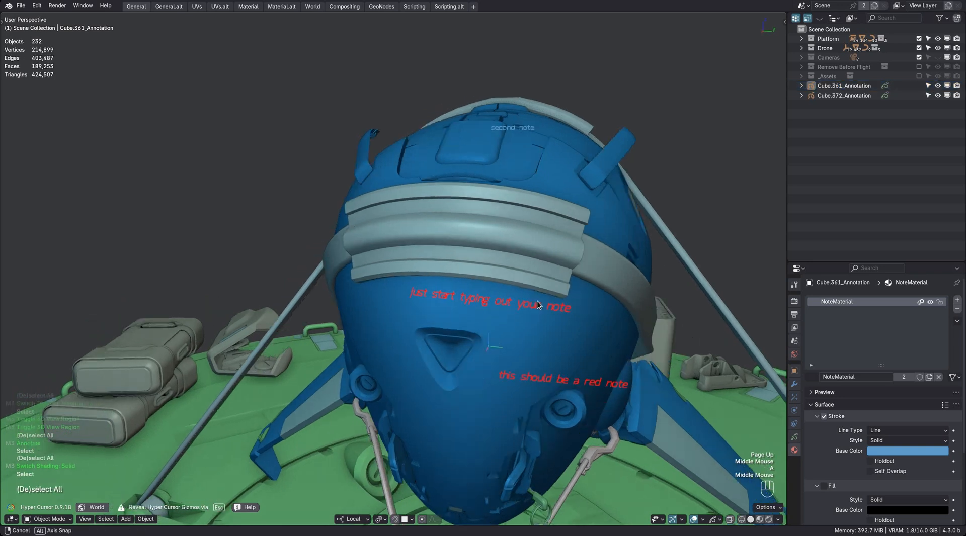
{"action": "left_click_drag", "start_coordinate": [511, 302], "coordinate": [462, 237]}
{"action": "type", "text": "note at the"}
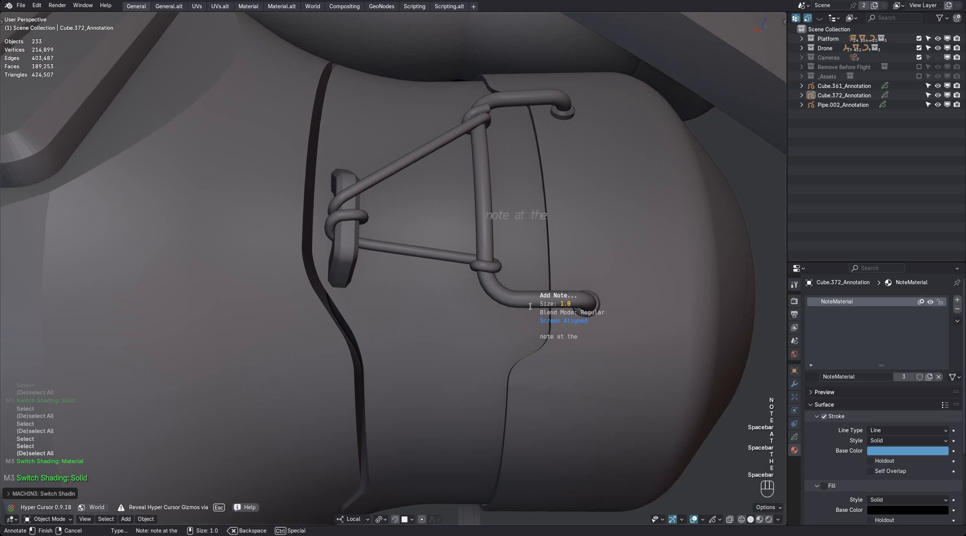
Replace the typed 'back' with the pipe-bracket note 'note at the end'.
{"action": "type", "text": "back"}
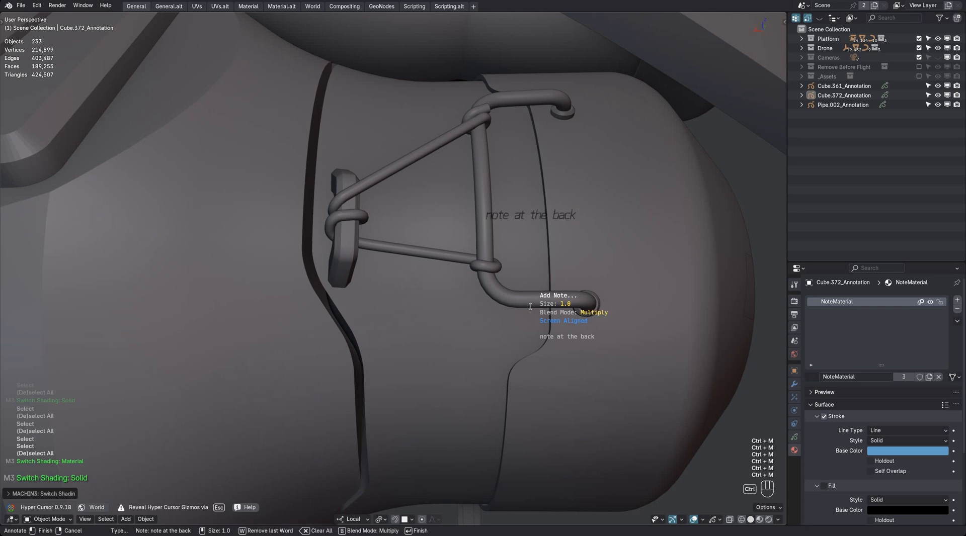
{"action": "key", "text": "b"}
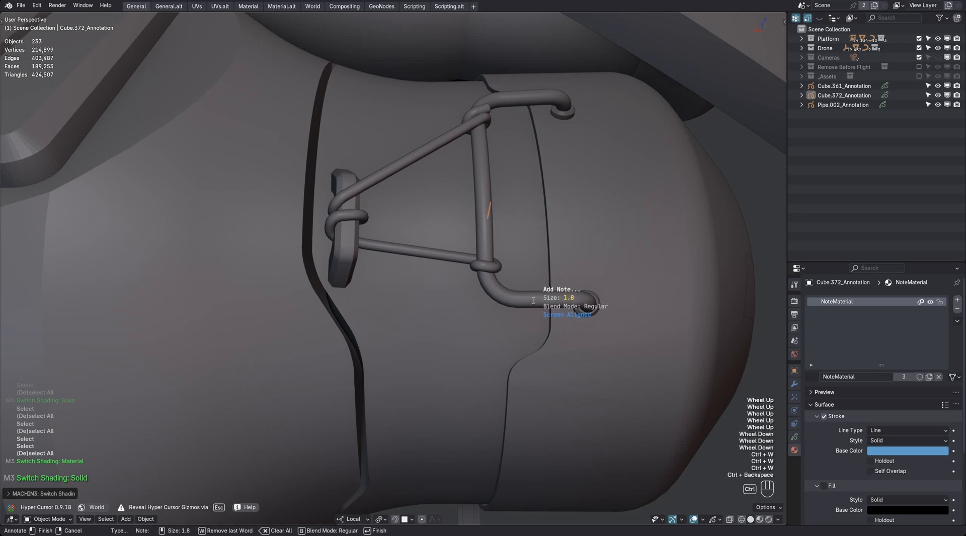
{"action": "type", "text": "note at the end"}
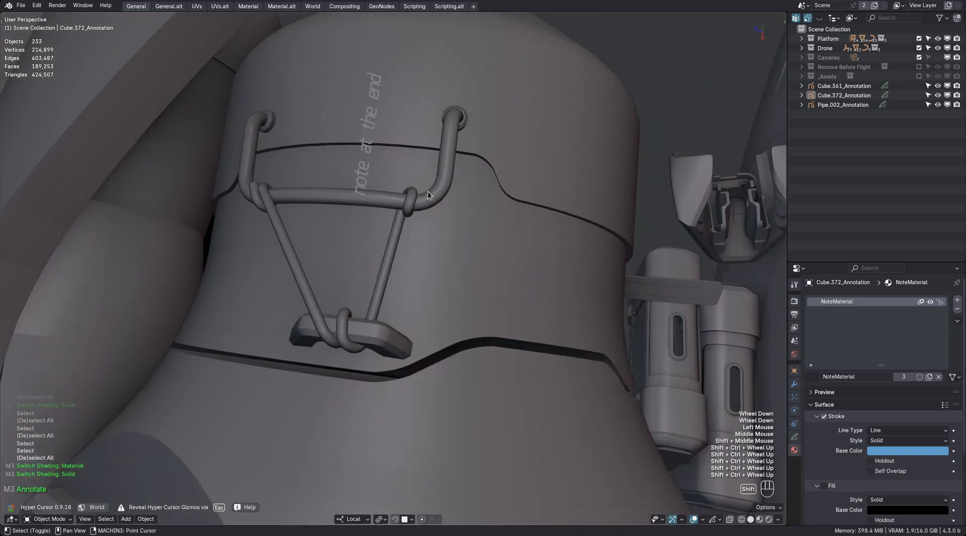
Type the 'vertical' note text and begin the 'smaller note' text.
{"action": "type", "text": "vertical no"}
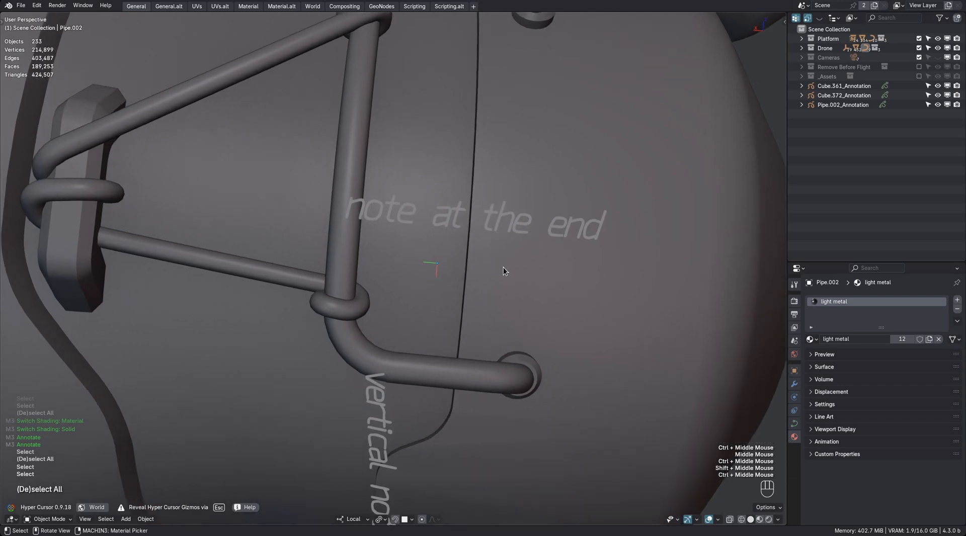
{"action": "type", "text": "smaller note"}
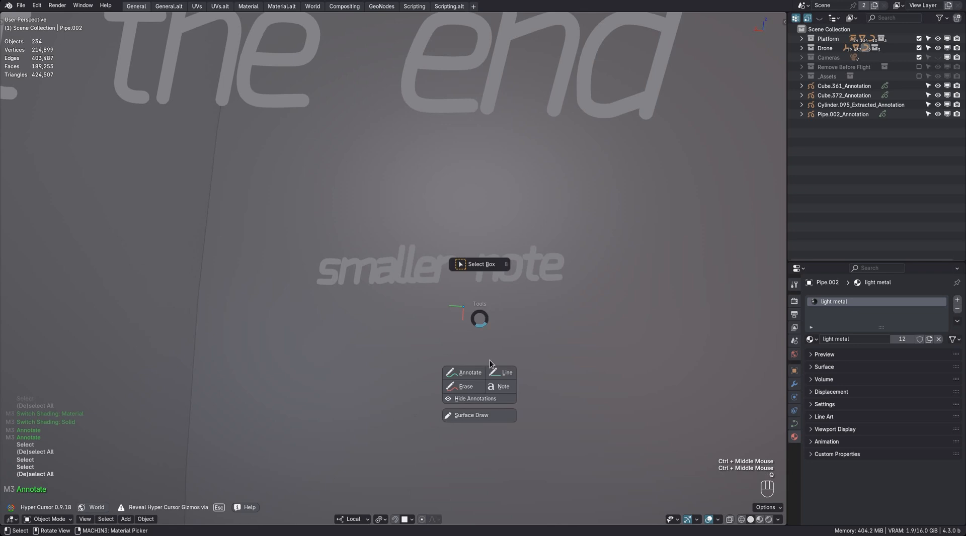
Start another text note and finish the tiny note below 'smaller note'.
{"action": "left_click", "coordinate": [503, 387]}
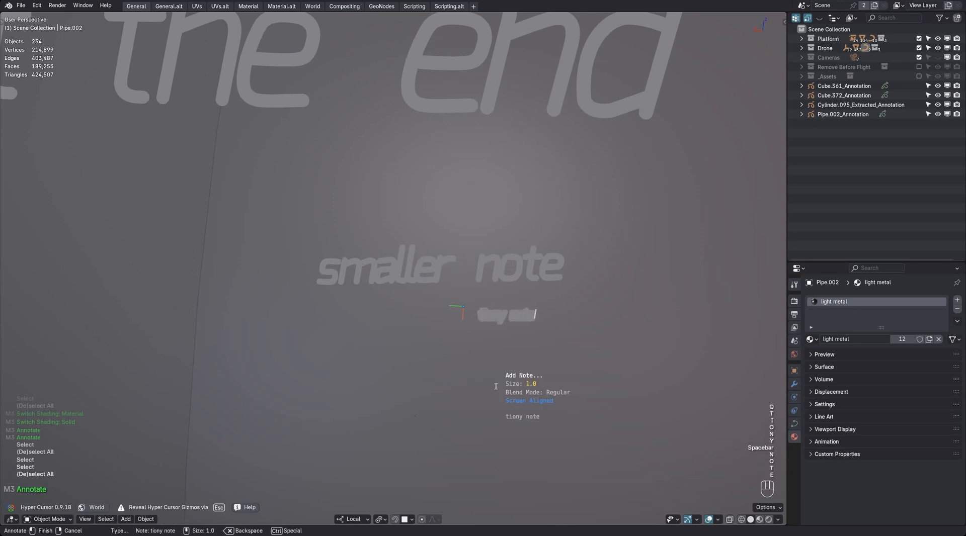
{"action": "key", "text": "backspace"}
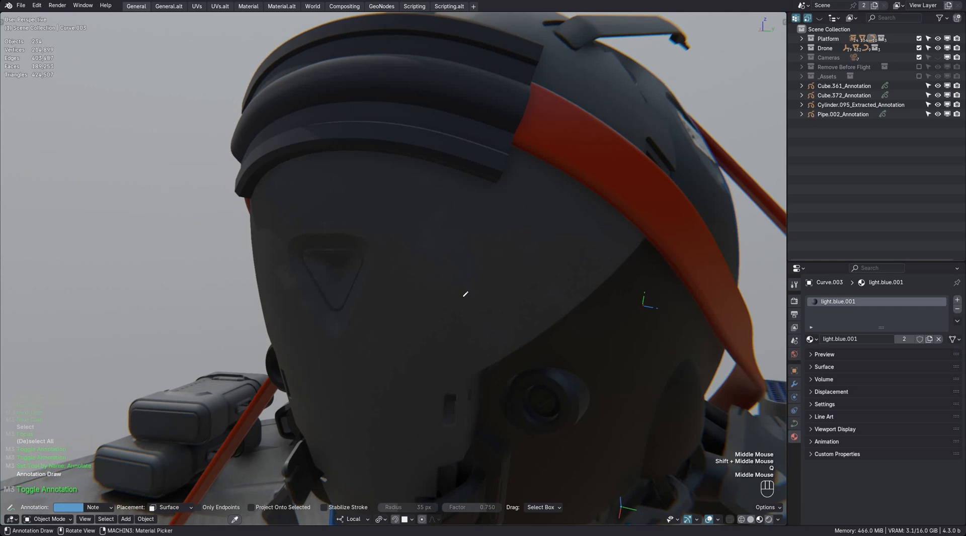
Orbit up under the drone's face and pick Note from the tools pie.
{"action": "left_click_drag", "start_coordinate": [465, 294], "coordinate": [403, 272]}
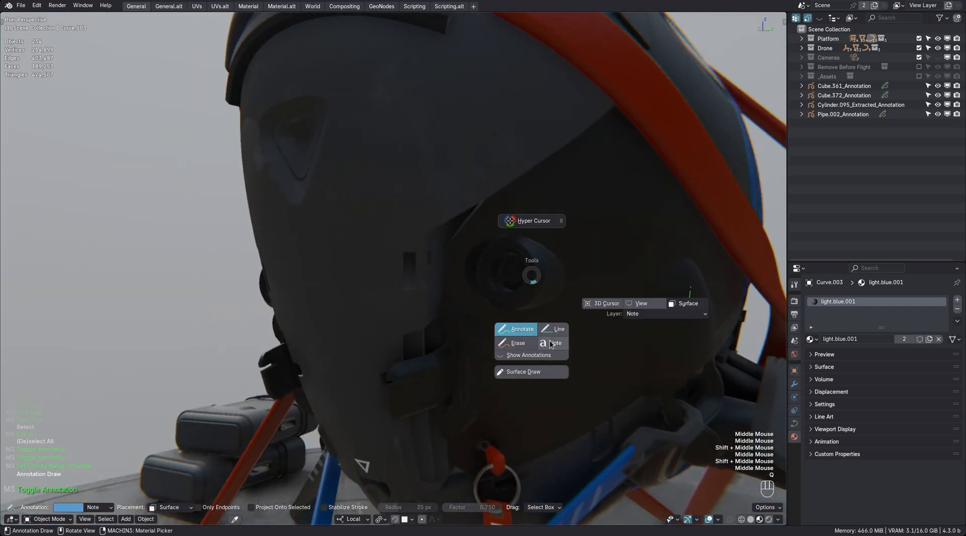
{"action": "left_click", "coordinate": [556, 343]}
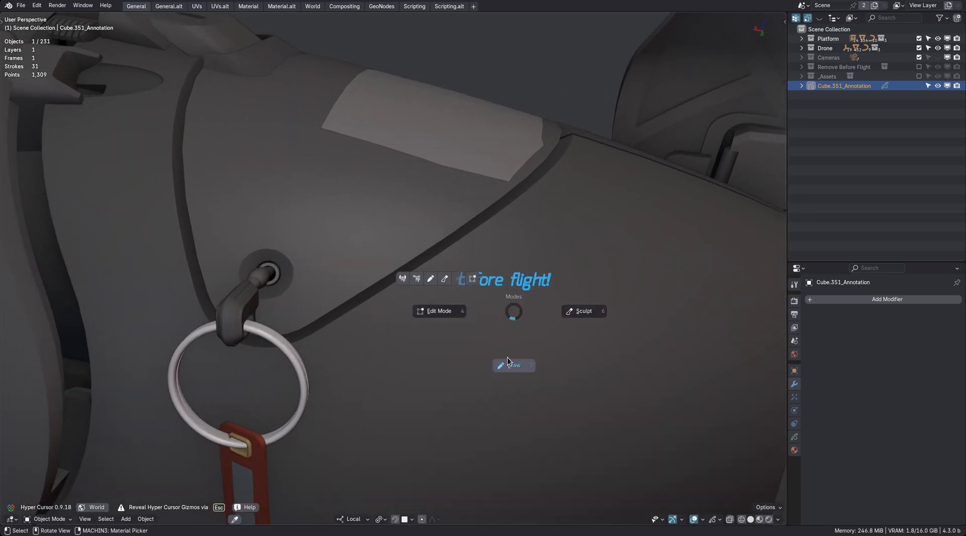
Enter drawing mode and erase the note's end, leaving 'remove before fli'.
{"action": "left_click", "coordinate": [513, 365]}
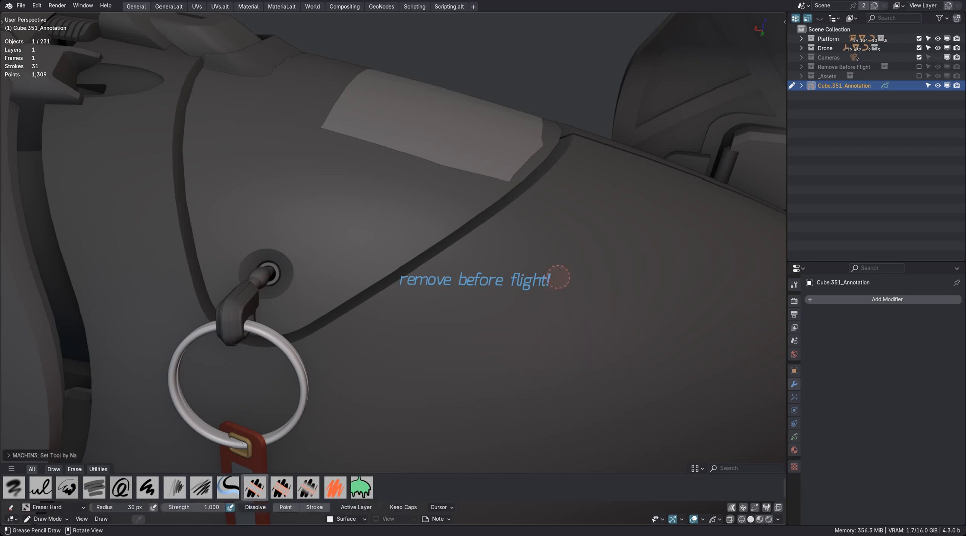
{"action": "left_click_drag", "start_coordinate": [560, 277], "coordinate": [536, 274]}
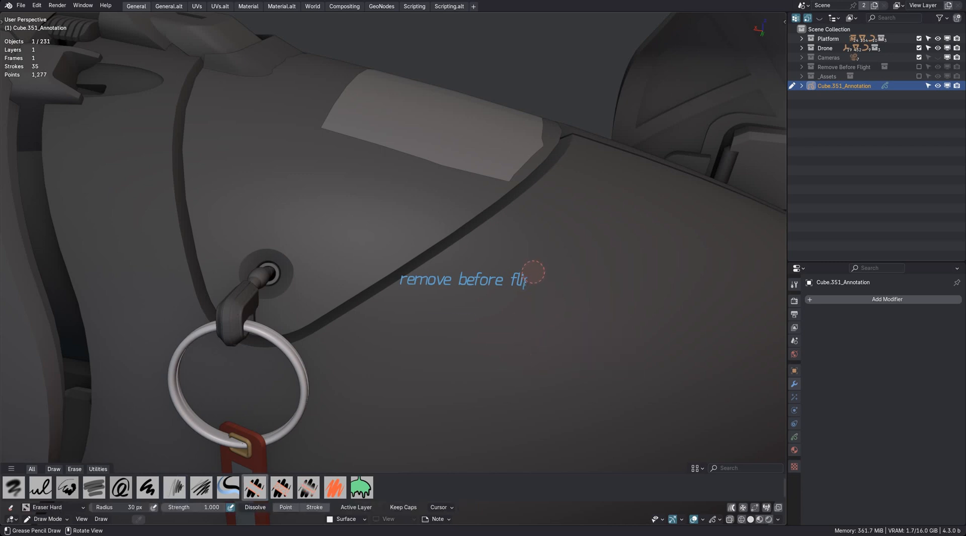